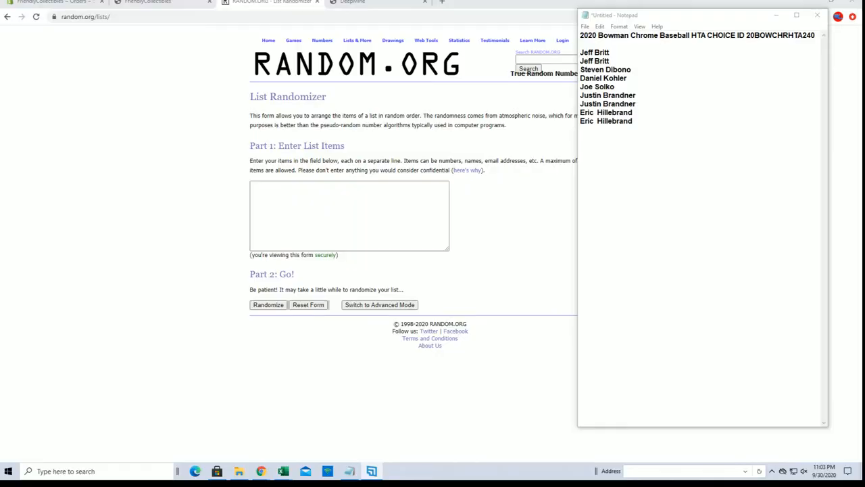
mouse_move(646, 148)
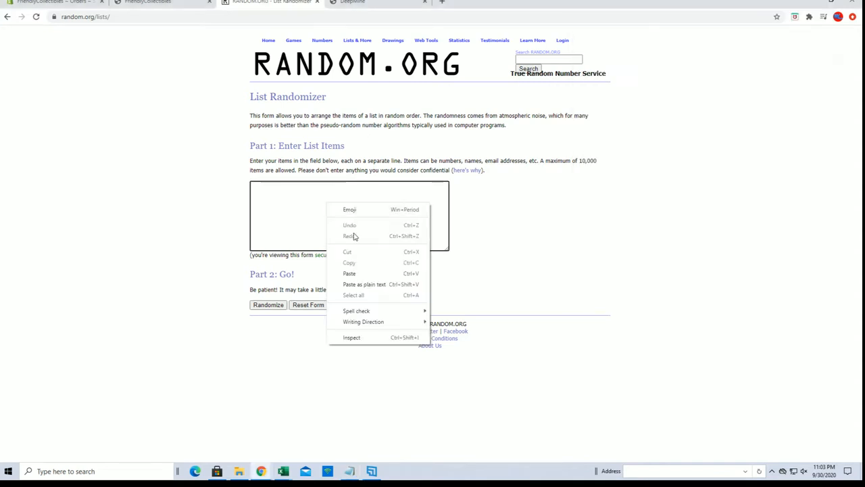
Paste the nine names into the list and re-randomize their order repeatedly
left_click(349, 273)
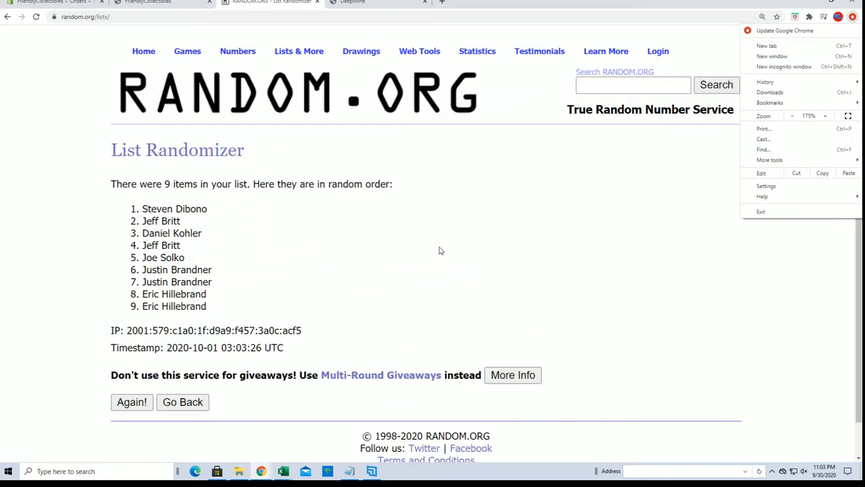
left_click(132, 403)
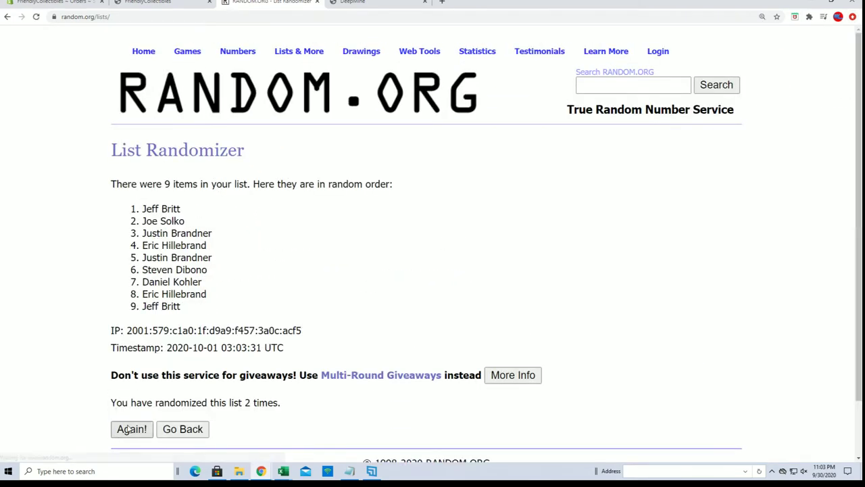
left_click(131, 429)
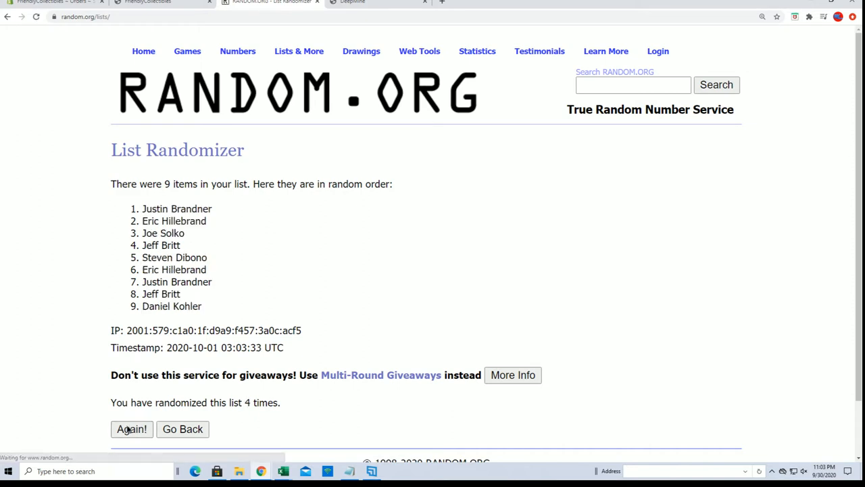
left_click(131, 430)
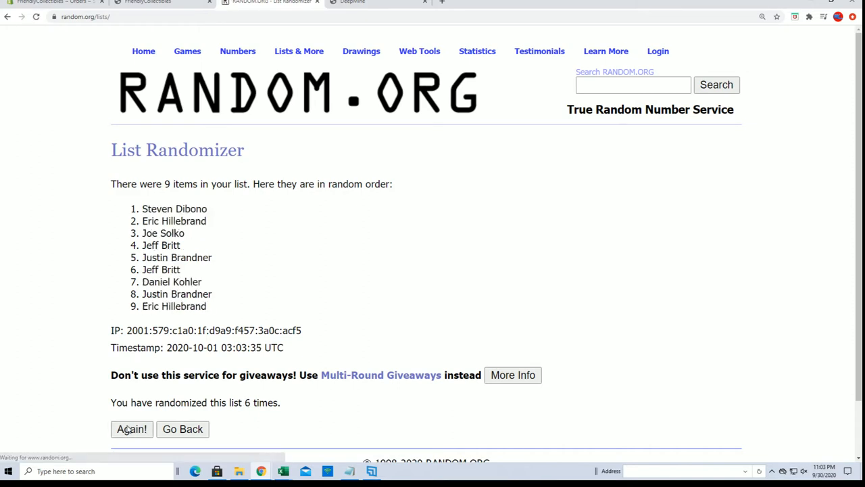
left_click(131, 429)
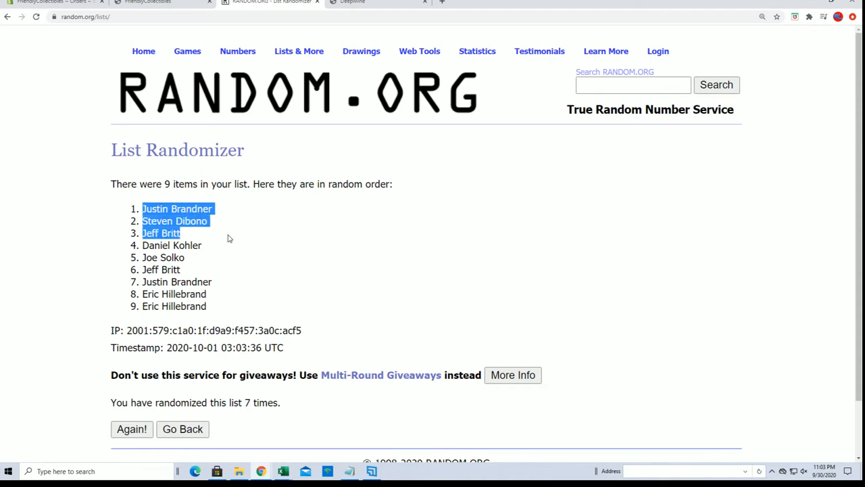
mouse_move(199, 241)
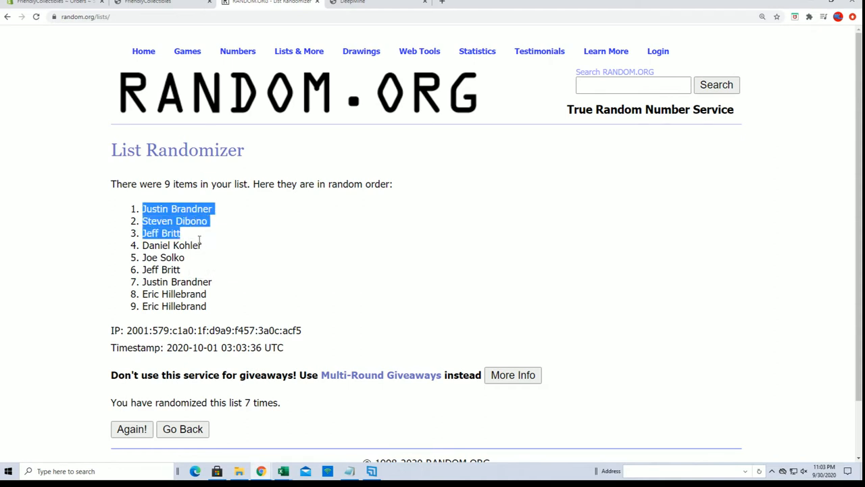
left_click(48, 4)
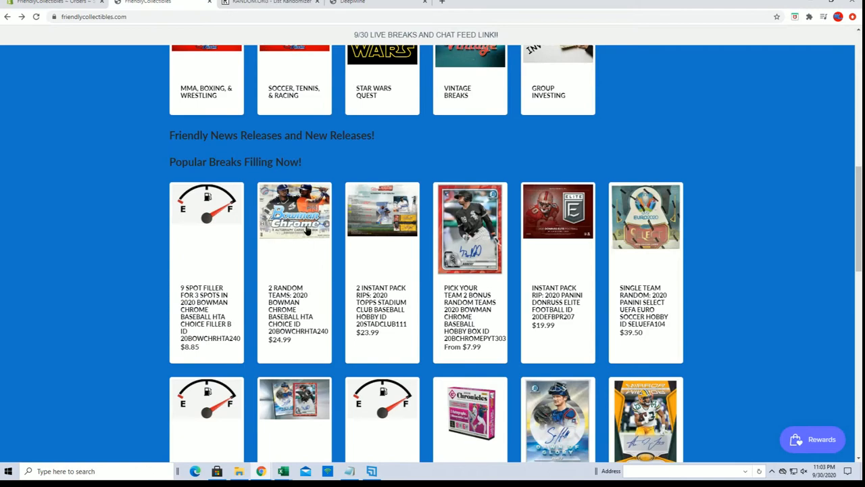
left_click(294, 230)
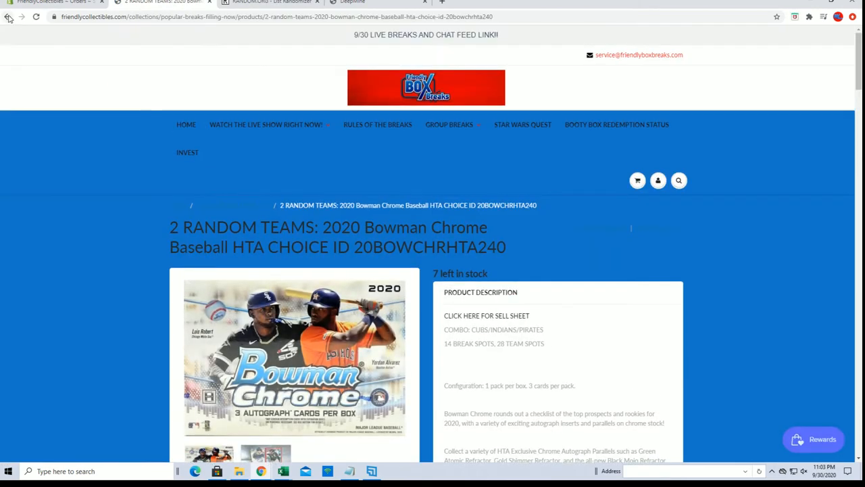
left_click(9, 15)
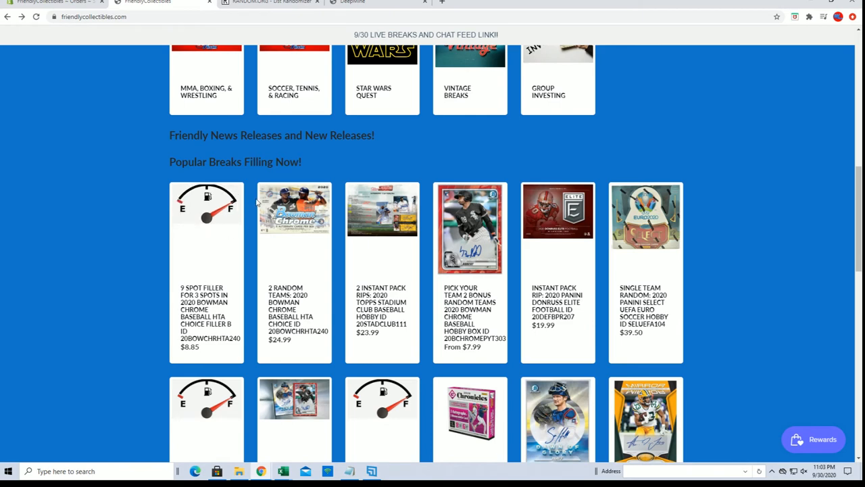
left_click(277, 5)
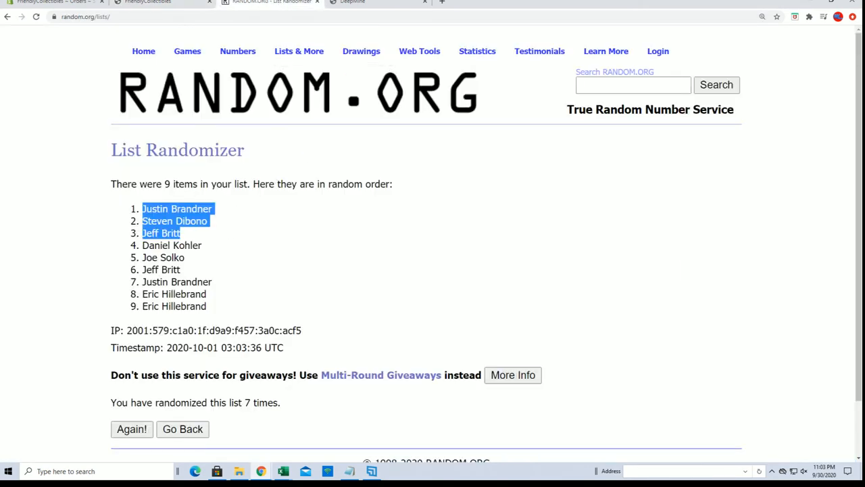